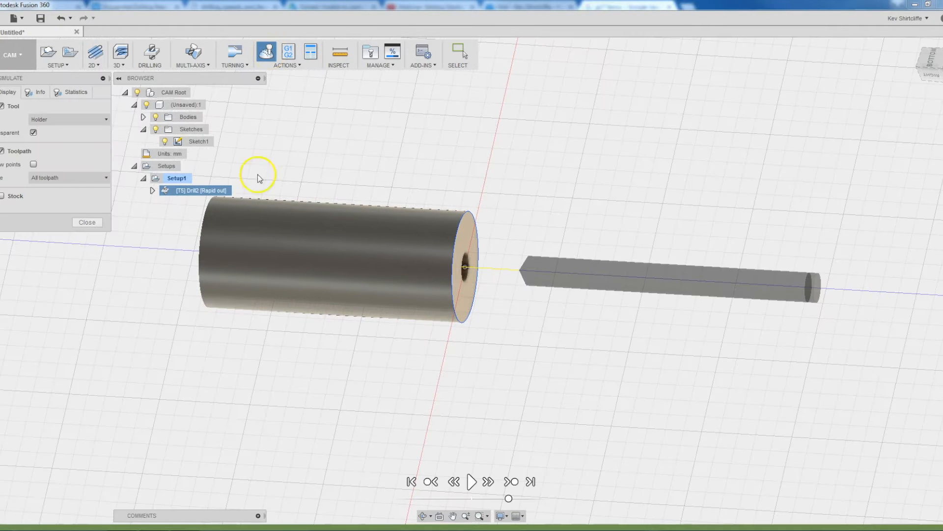
- Show the 1307 log's warning and error lines about the unsupported drilling orientation
click(471, 495)
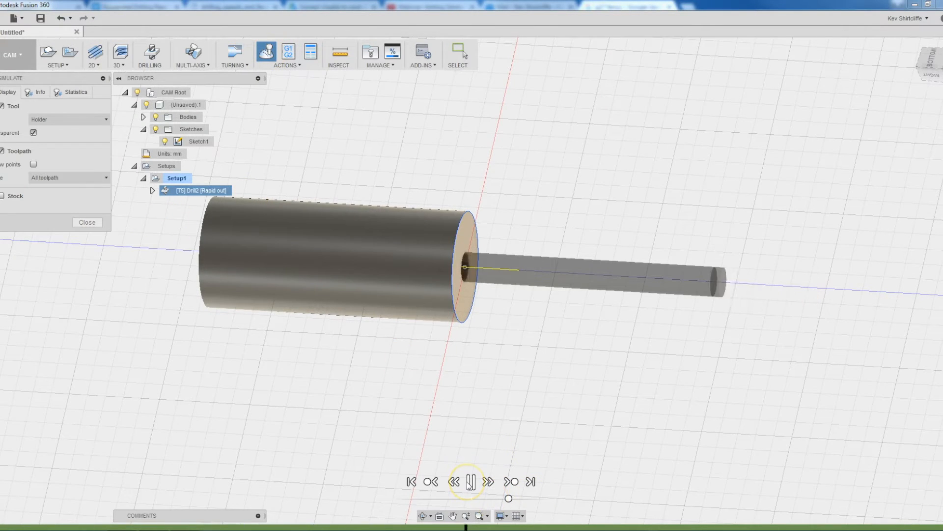
click(473, 482)
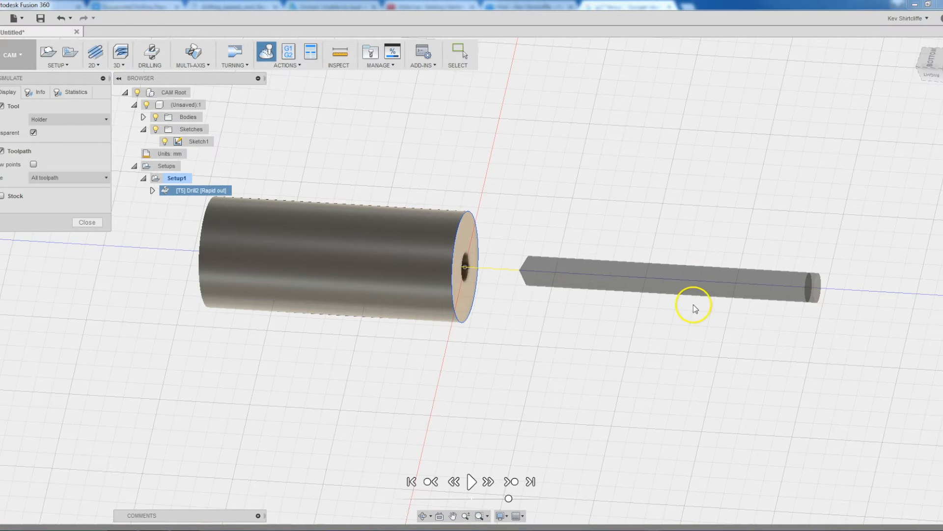
mouse_move(503, 474)
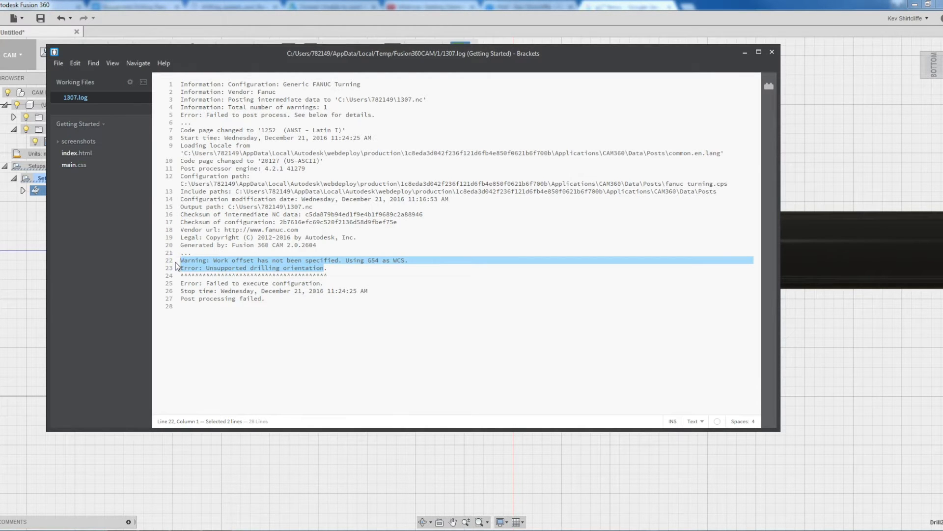
mouse_move(589, 58)
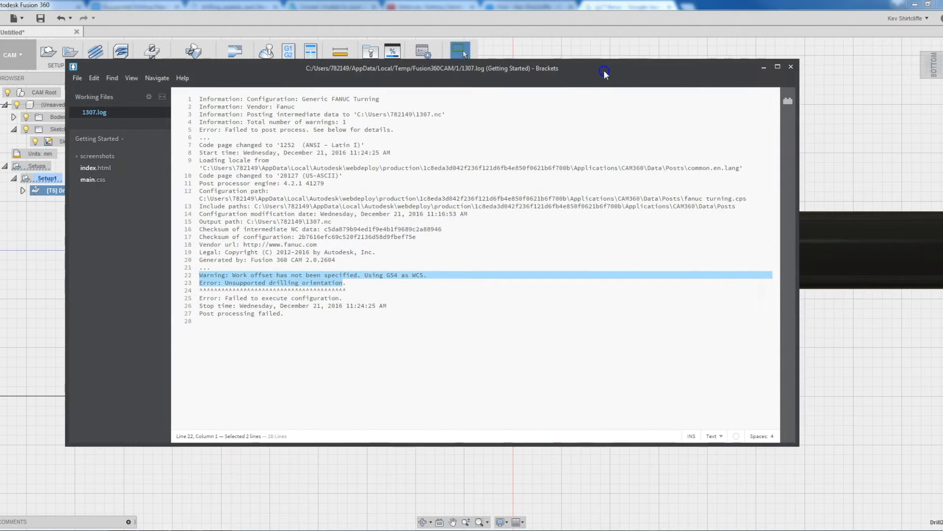
mouse_move(791, 67)
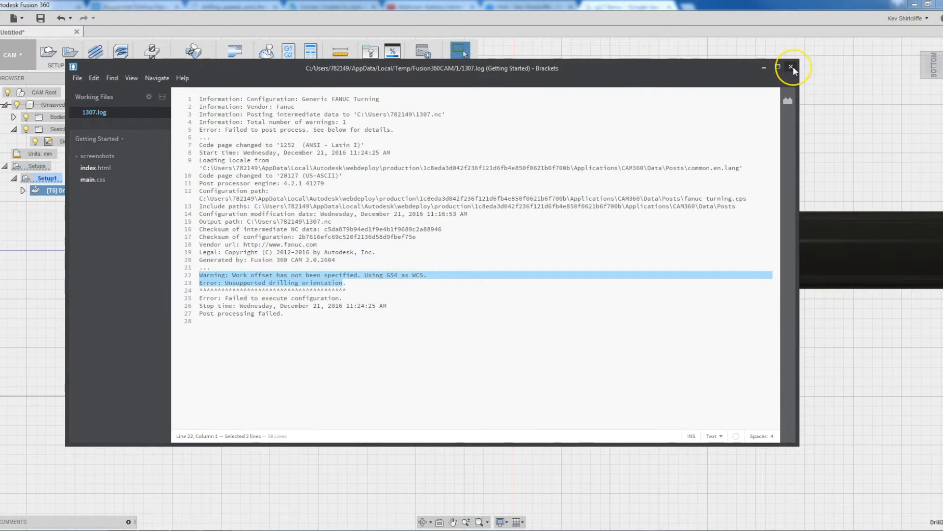
- Close the log and find the onCyclePoint drilling code near line 849
click(791, 67)
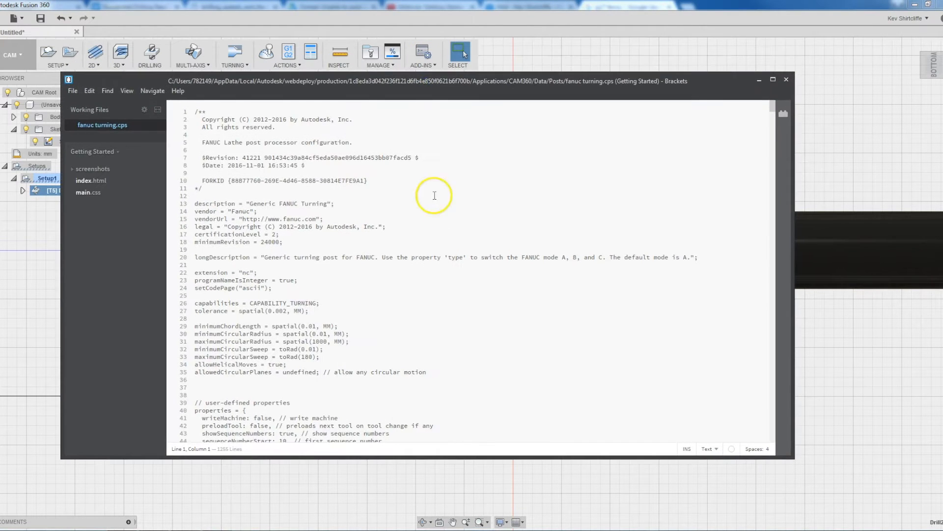
key(Ctrl+f)
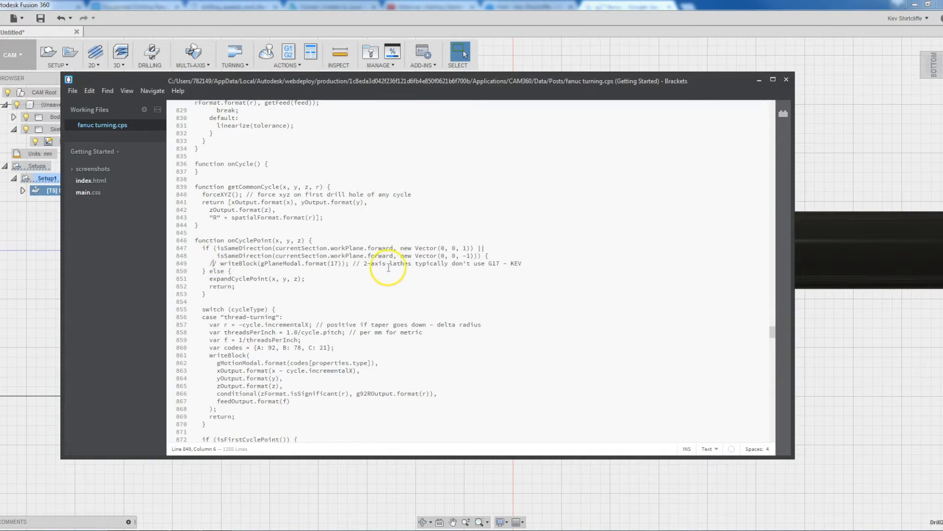
mouse_move(444, 265)
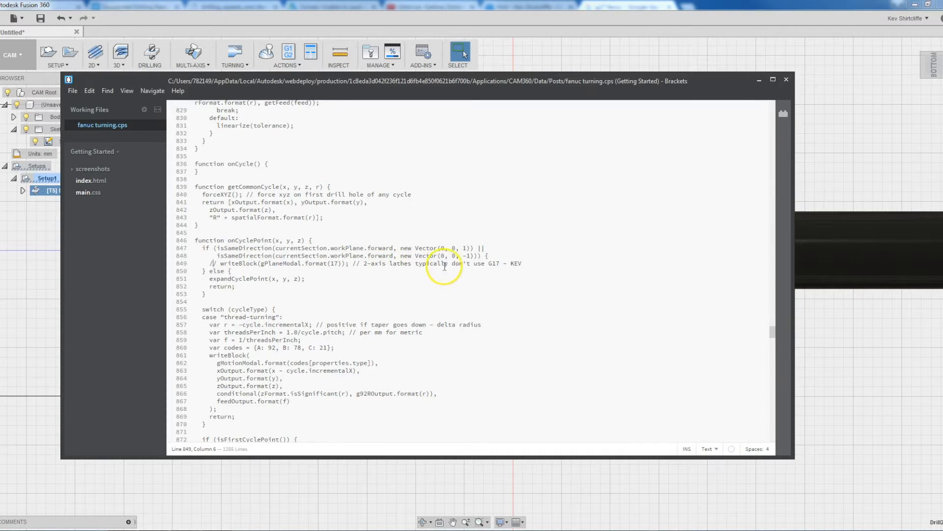
mouse_move(518, 227)
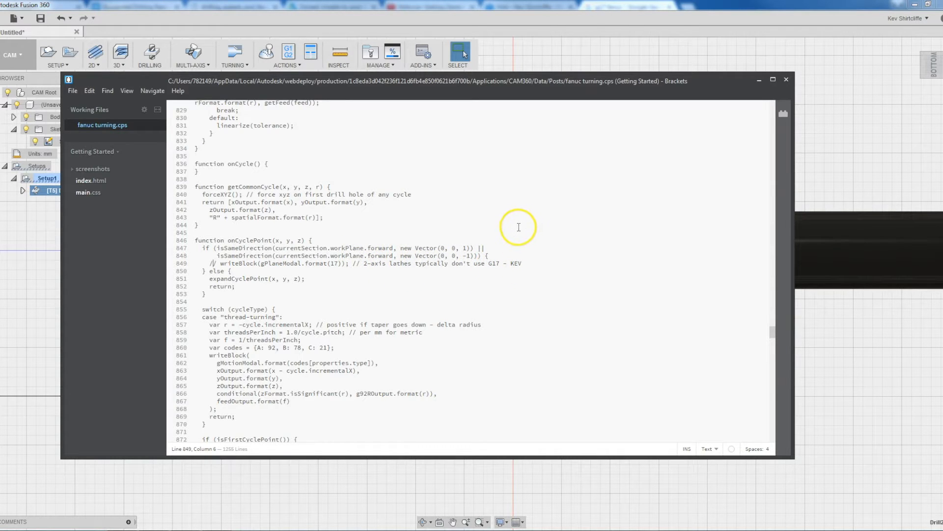
mouse_move(173, 489)
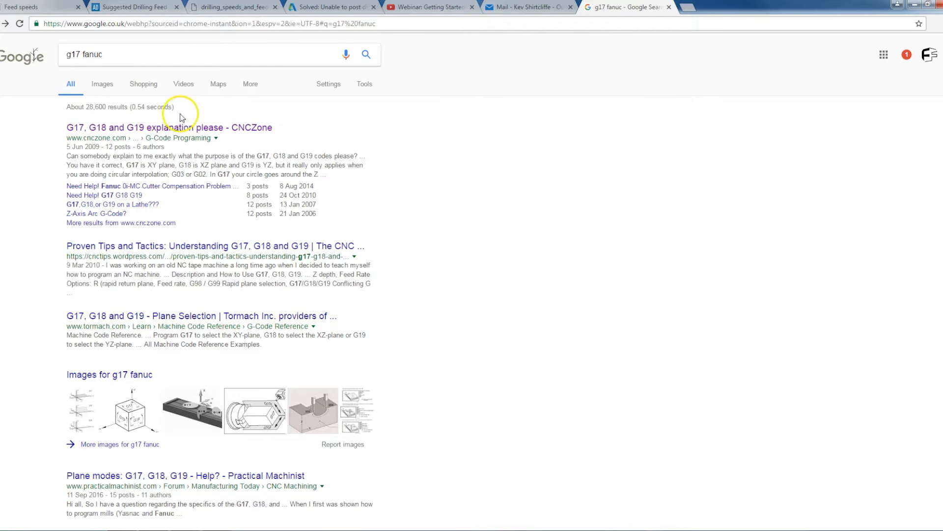
- Open the CNCZone thread on G17, G18 and G19 and scroll through the replies
click(142, 128)
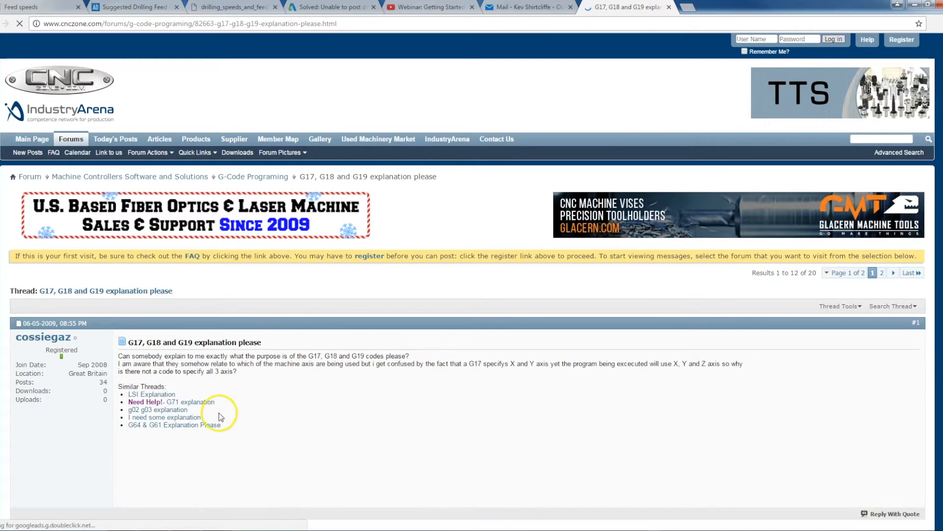
scroll(down, 3)
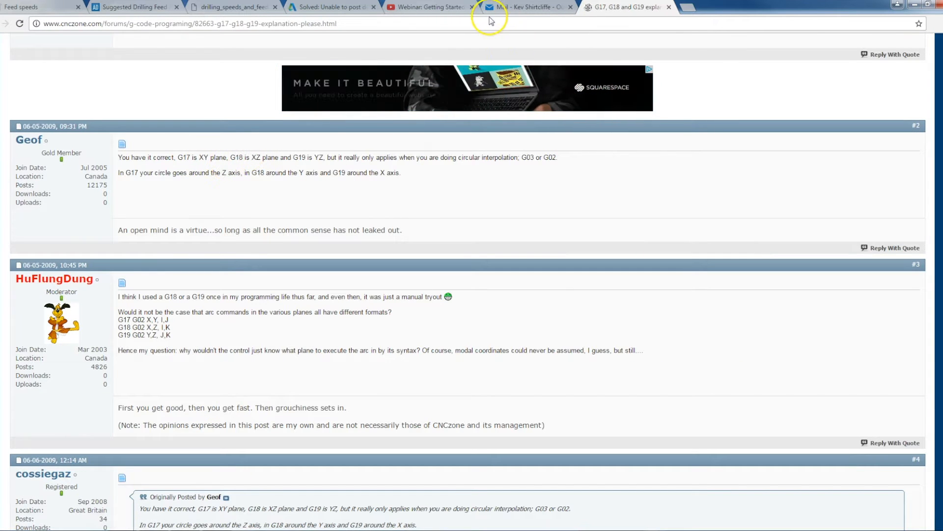
mouse_move(423, 8)
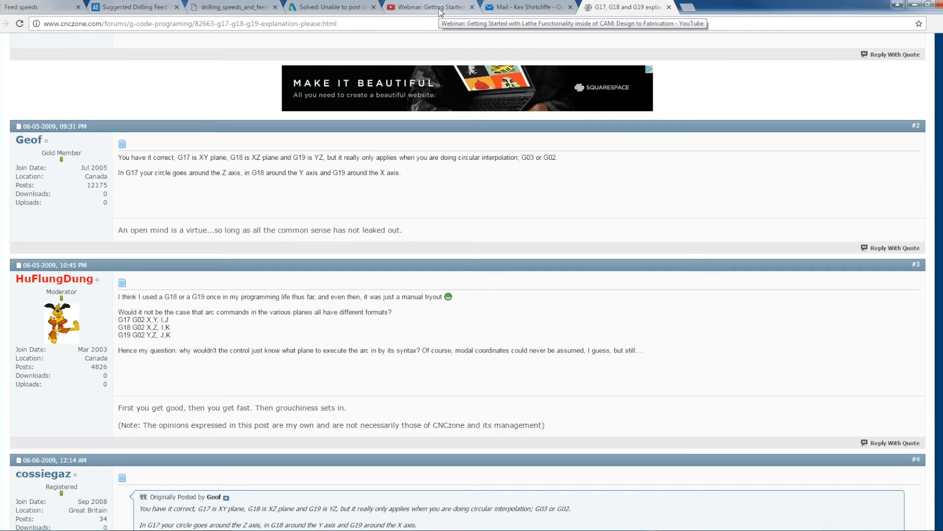
mouse_move(353, 18)
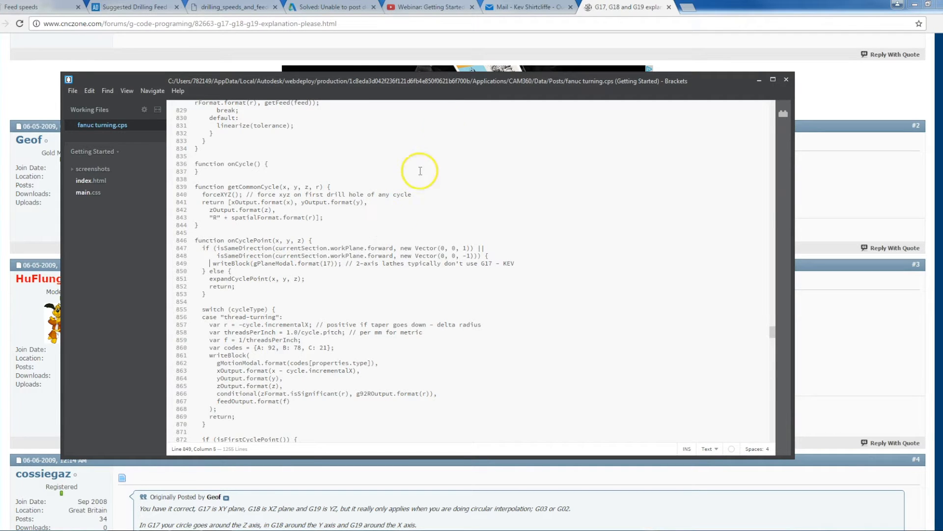
- Open the posted 1307.nc program and highlight the G17 code on line N19
click(69, 79)
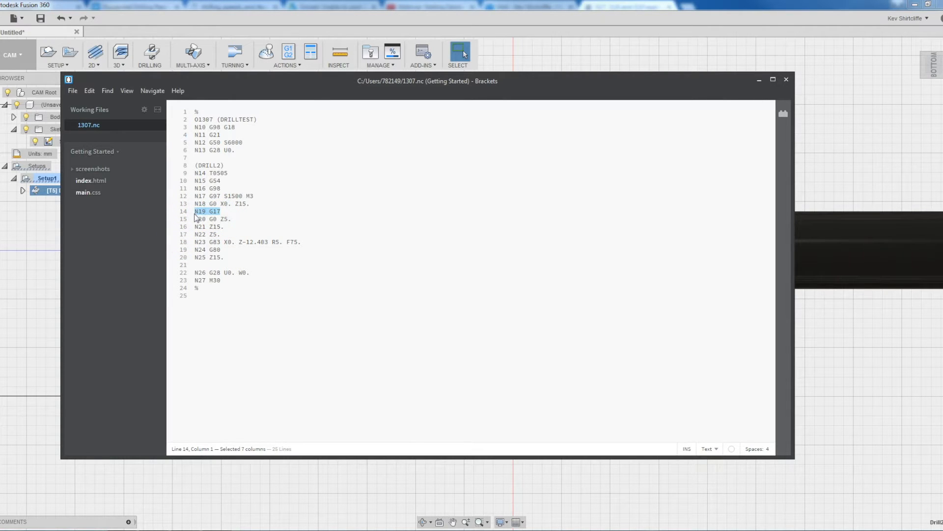
mouse_move(191, 227)
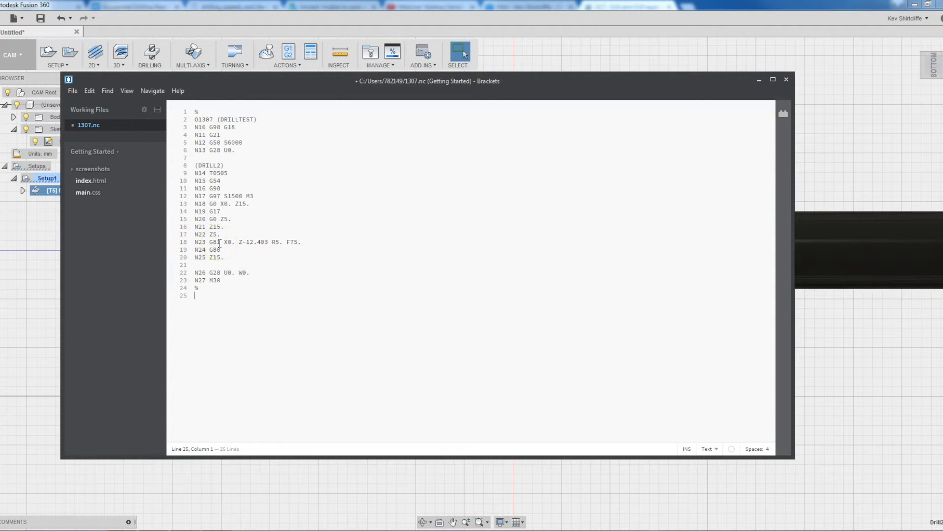
click(221, 242)
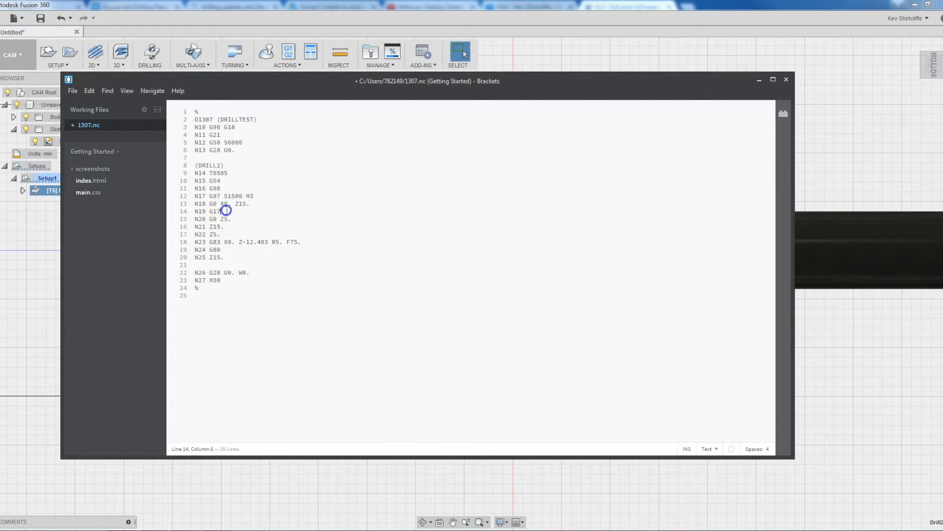
drag(227, 212, 218, 211)
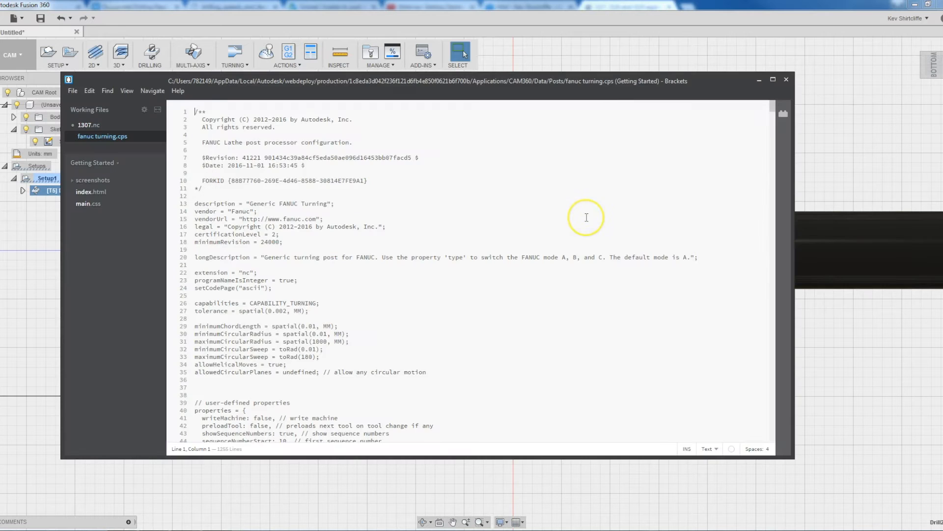
- Find 'g17', change the drilling writeBlock to G18, and comment 'I have changed… G18, XZ'
text(g17)
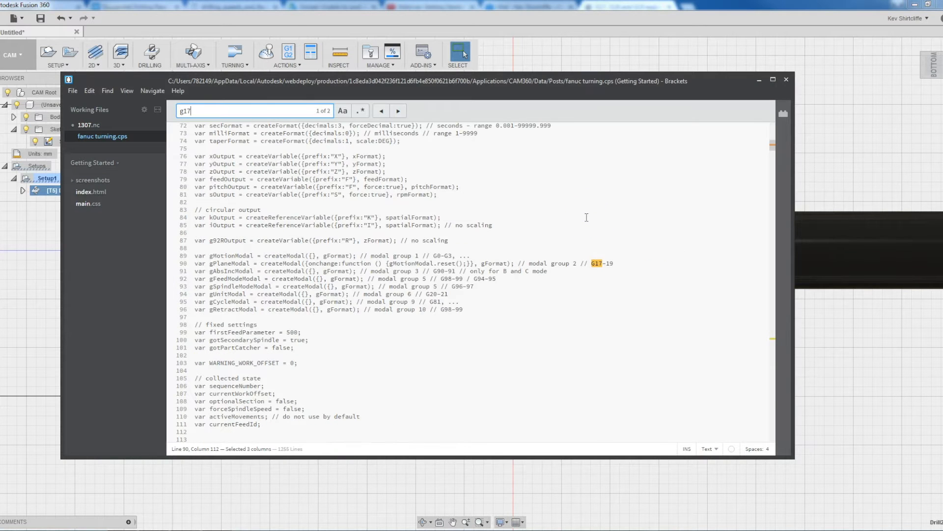
click(398, 110)
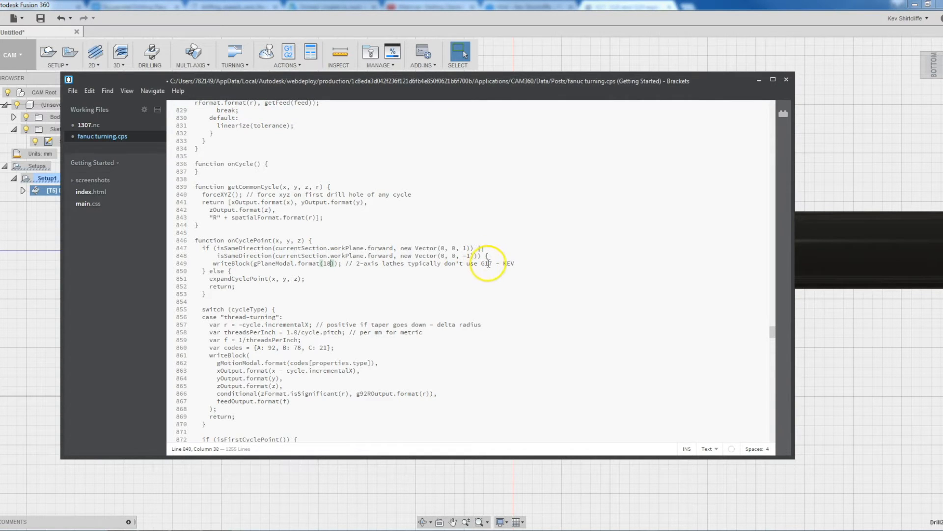
text(I have changed it to)
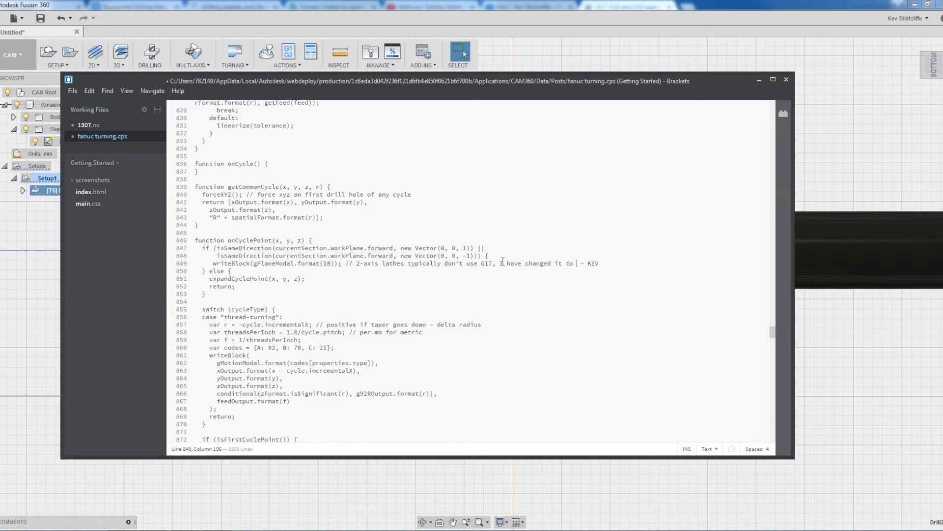
text(G18, x)
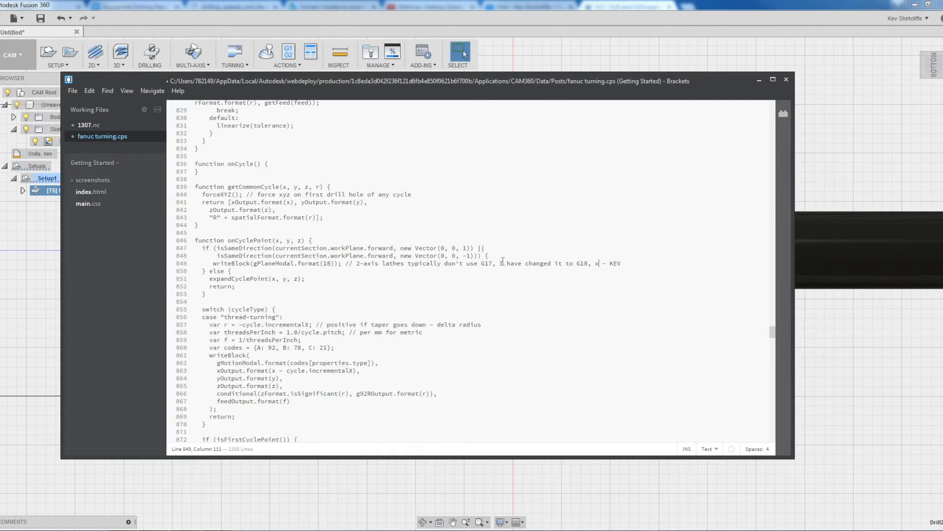
text(Z)
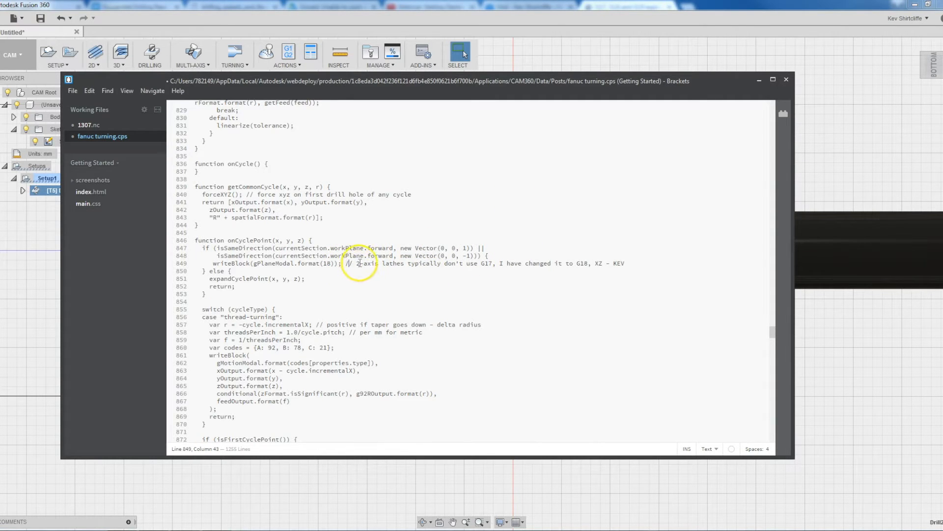
mouse_move(411, 264)
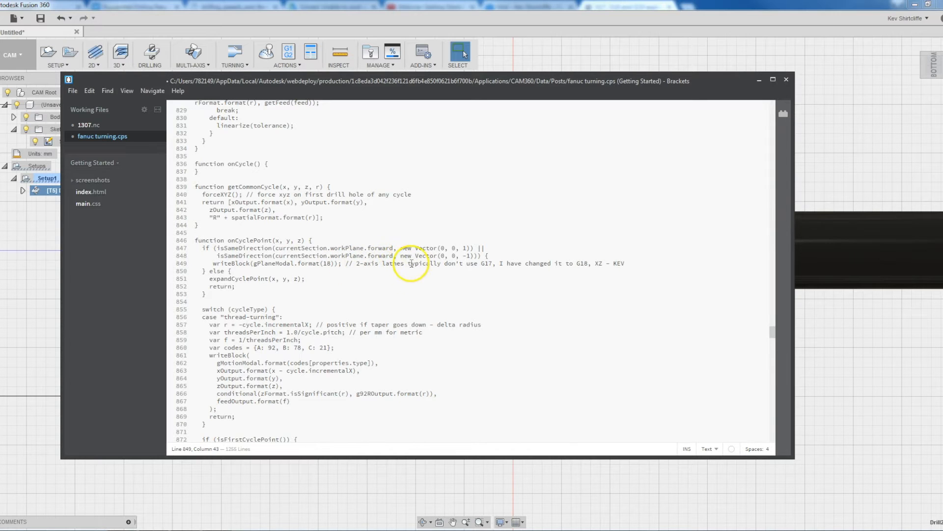
key(Ctrl+F)
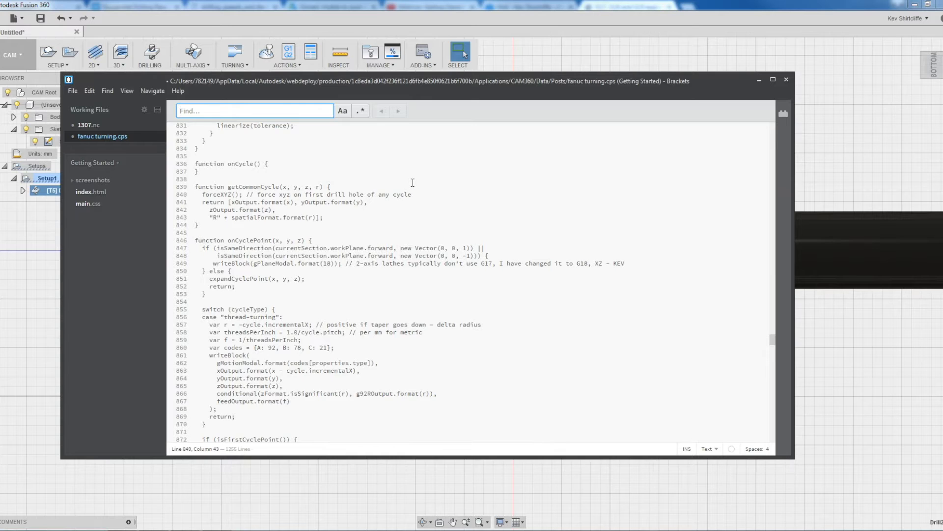
- Search the post for 83 to reach the drilling case outputting G83
text(83)
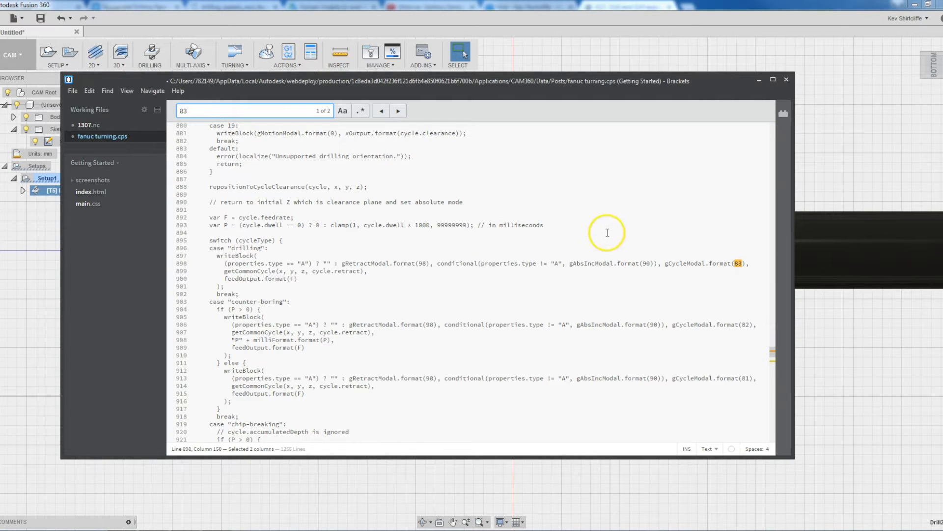
mouse_move(236, 244)
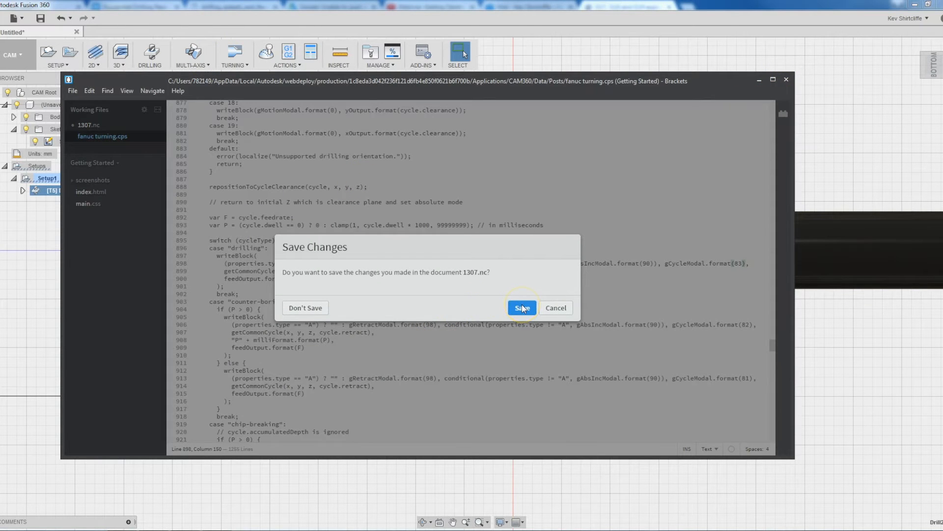
- Save 1307.nc, repost as 1307 replacing the file, and check the G18 and G83 lines
click(523, 308)
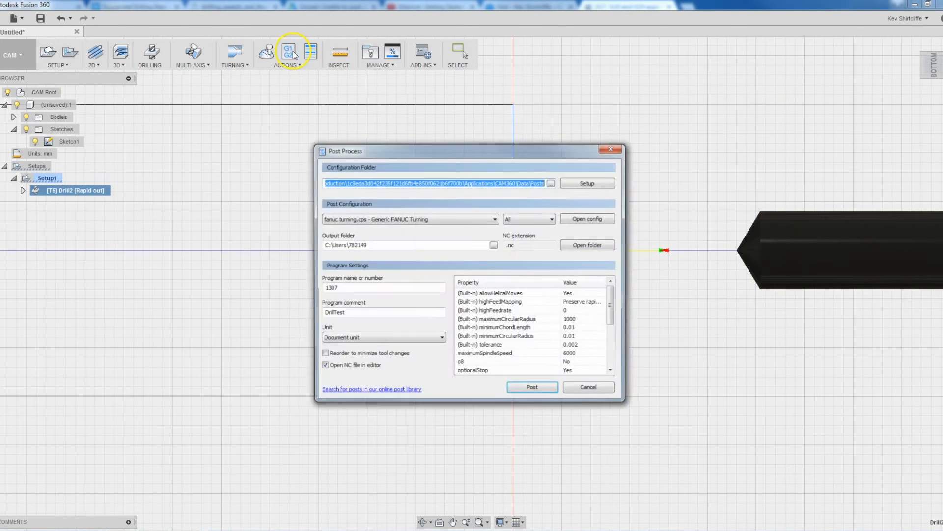
click(532, 386)
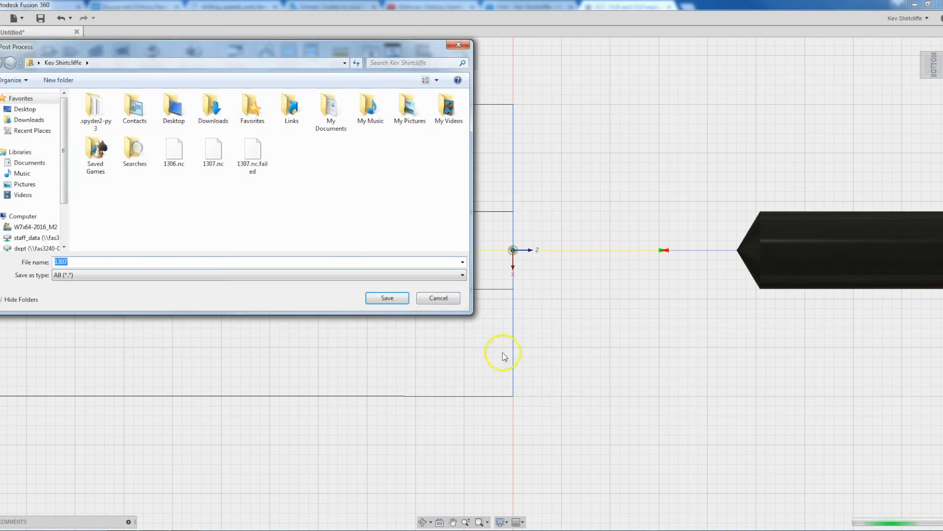
click(387, 298)
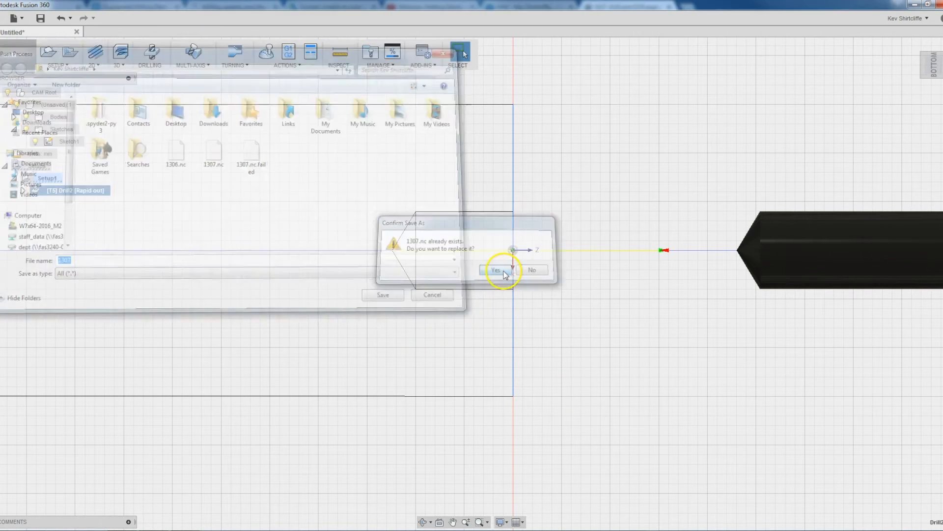
click(496, 270)
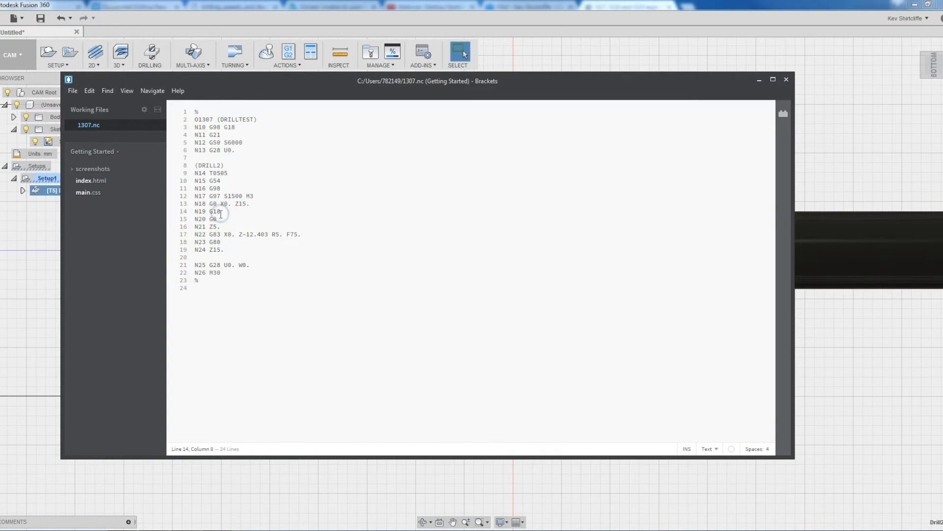
click(216, 234)
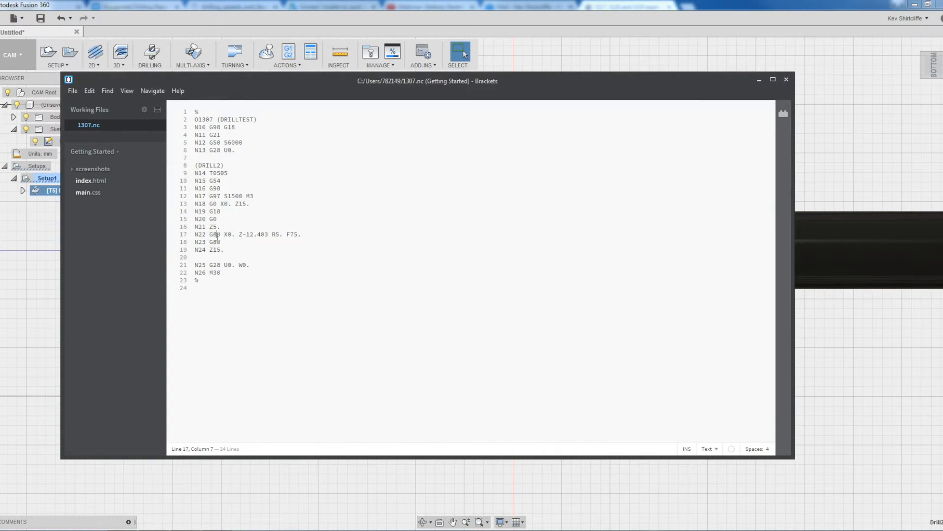
click(786, 80)
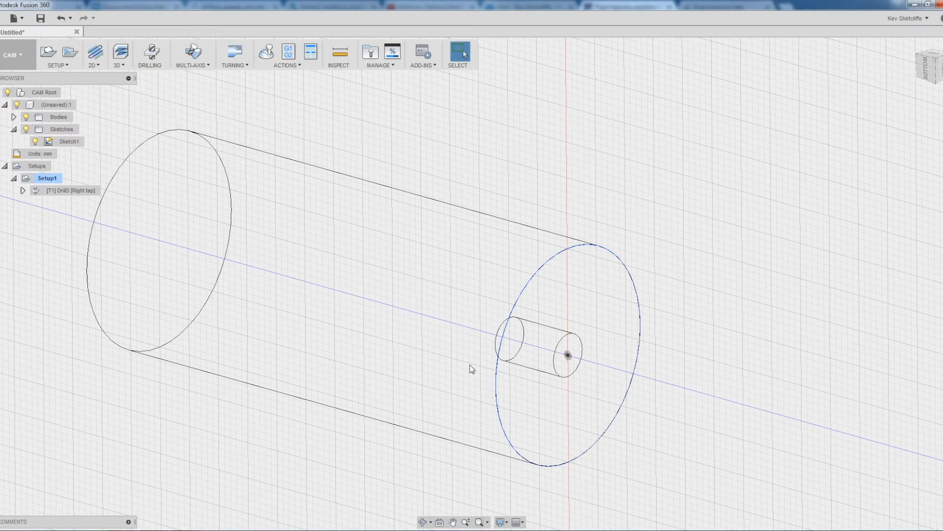
- Review Drill3's right-tap tool and speed without changes, then simulate its toolpath
drag(470, 369, 499, 293)
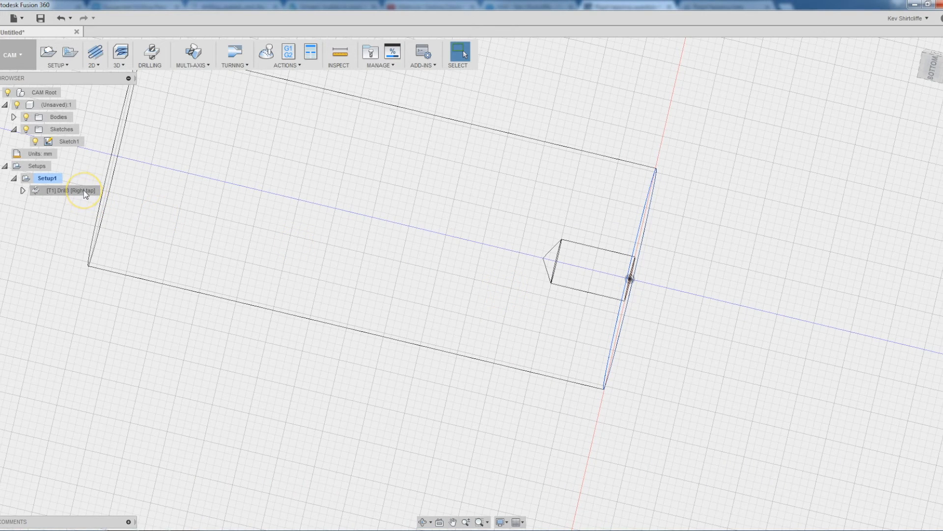
double_click(74, 190)
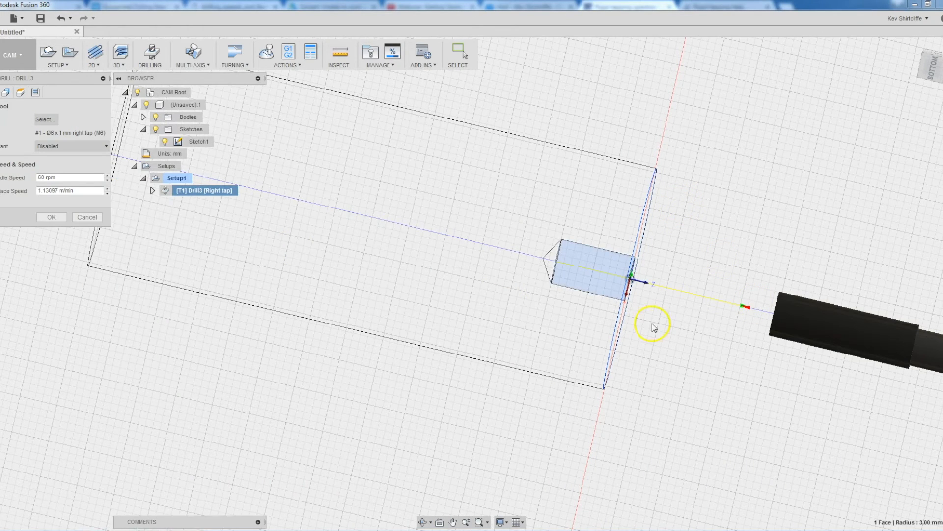
click(51, 217)
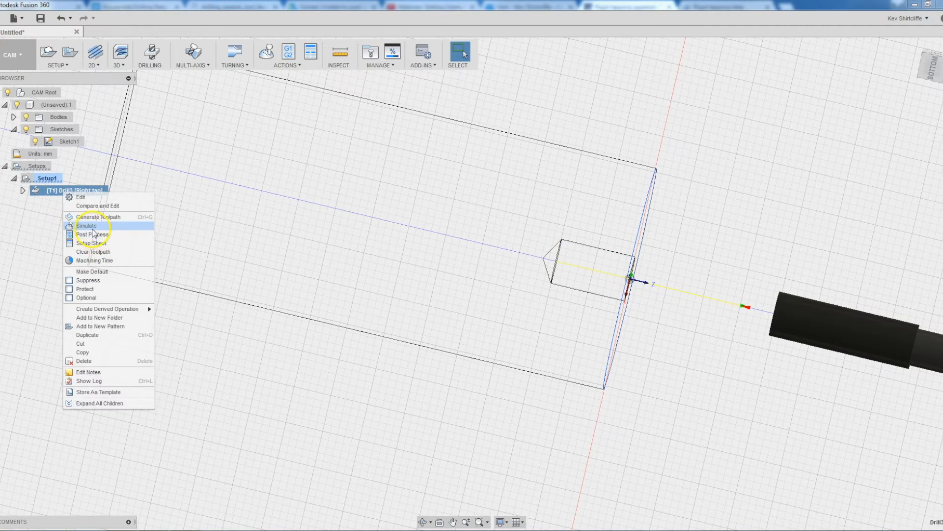
click(86, 225)
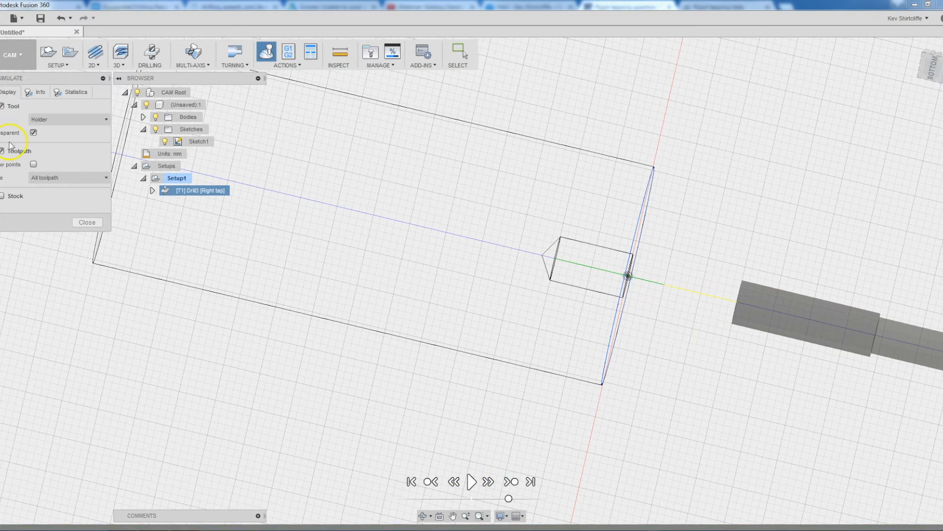
click(87, 222)
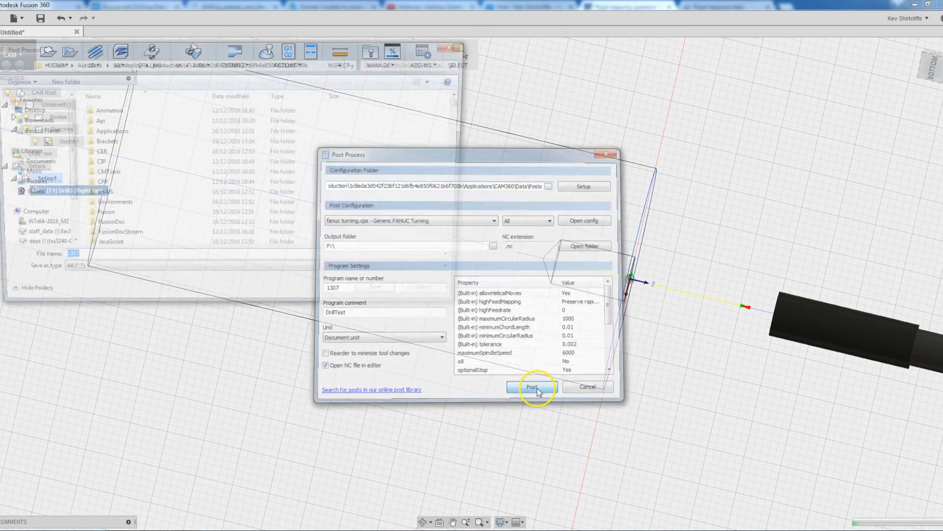
- Repost the tapping operation, replace the T0101 line with the G105 block, and highlight M29
click(535, 386)
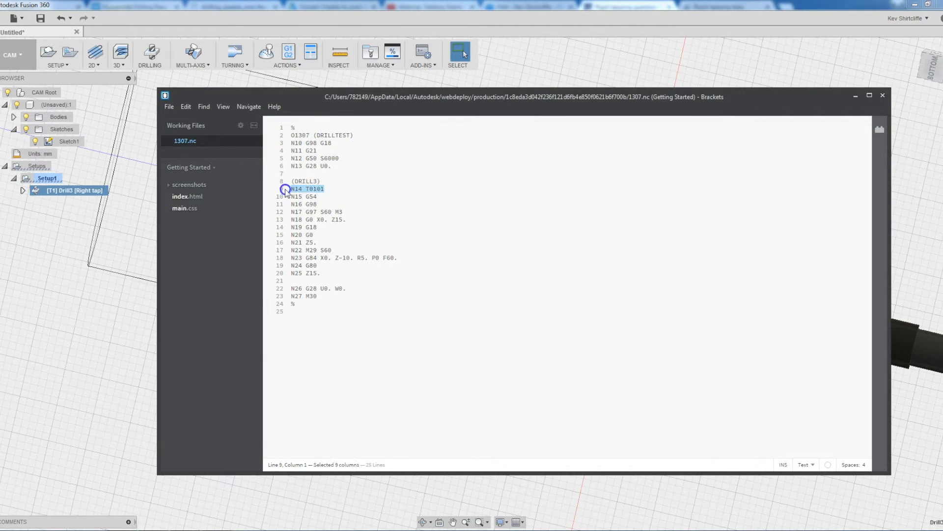
text(G105 U150. V150. Z22. T2. I40. K10. H1. R500 S30 M1. D1. C3. ;)
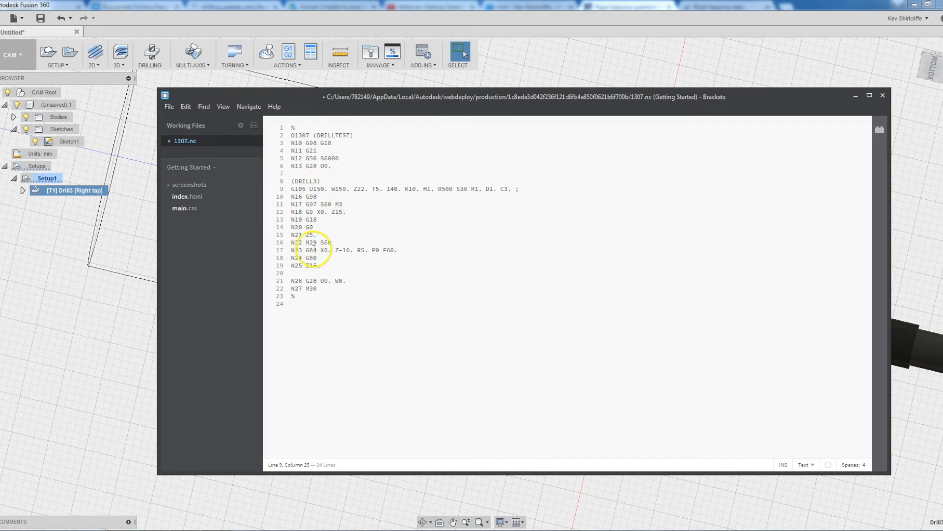
drag(305, 249, 397, 249)
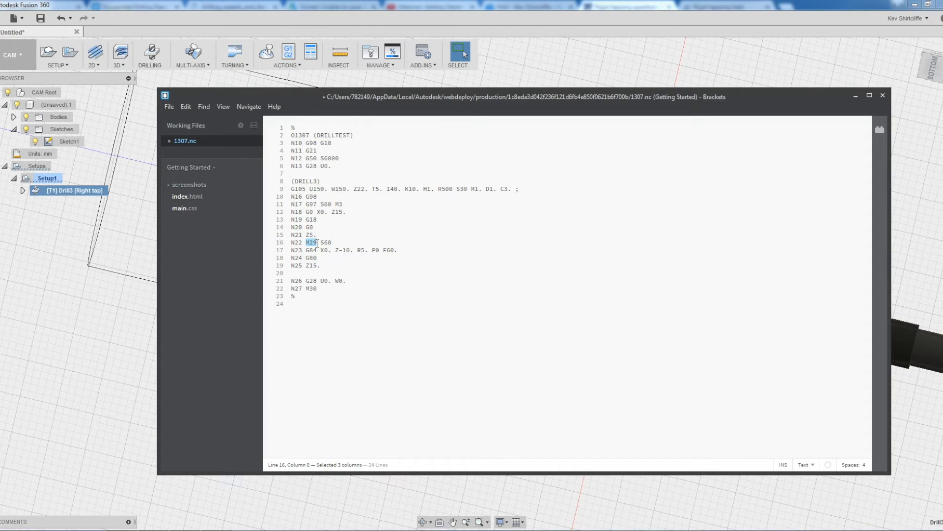
click(317, 243)
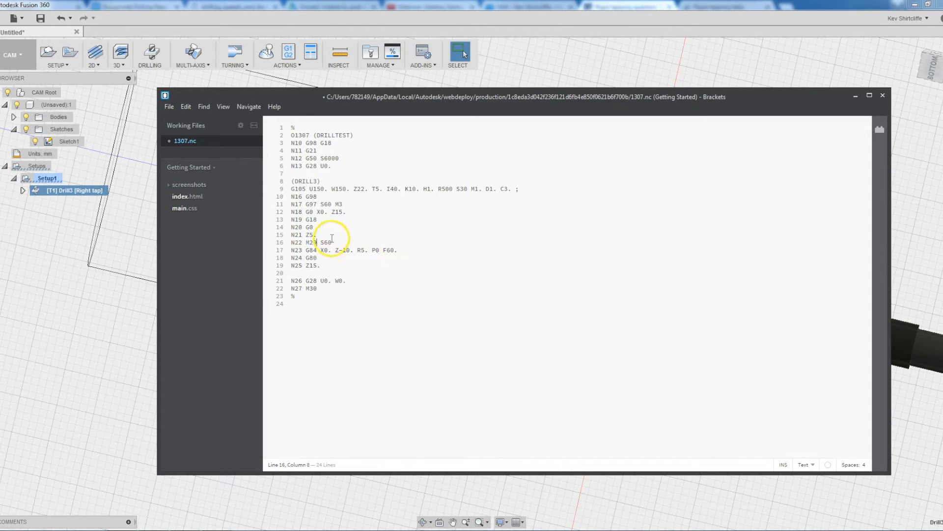
drag(306, 242, 319, 242)
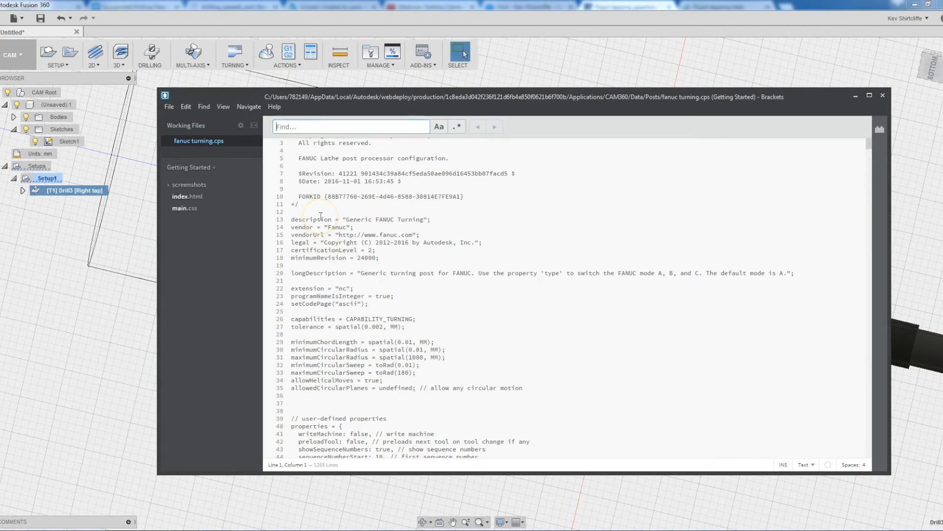
- Search the post for 29 and highlight the M29 writeBlock and the tapping case labels
text(29)
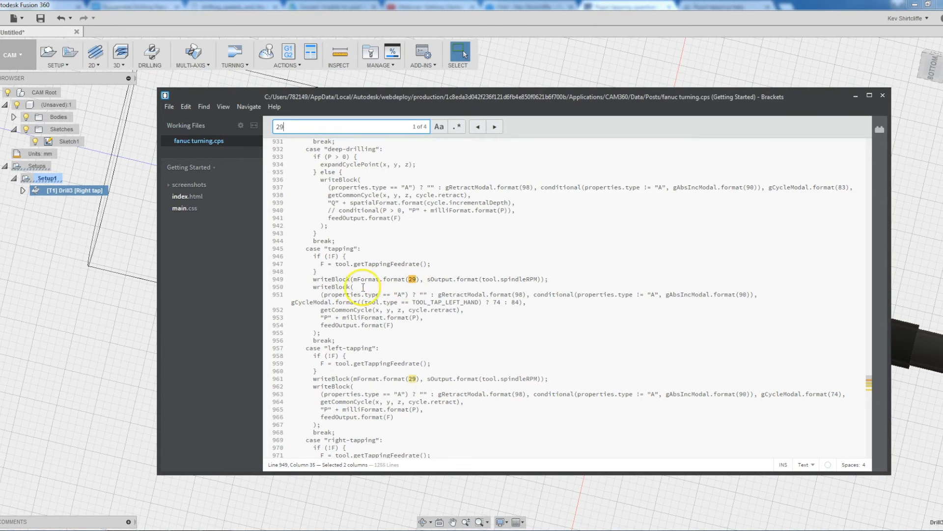
double_click(330, 280)
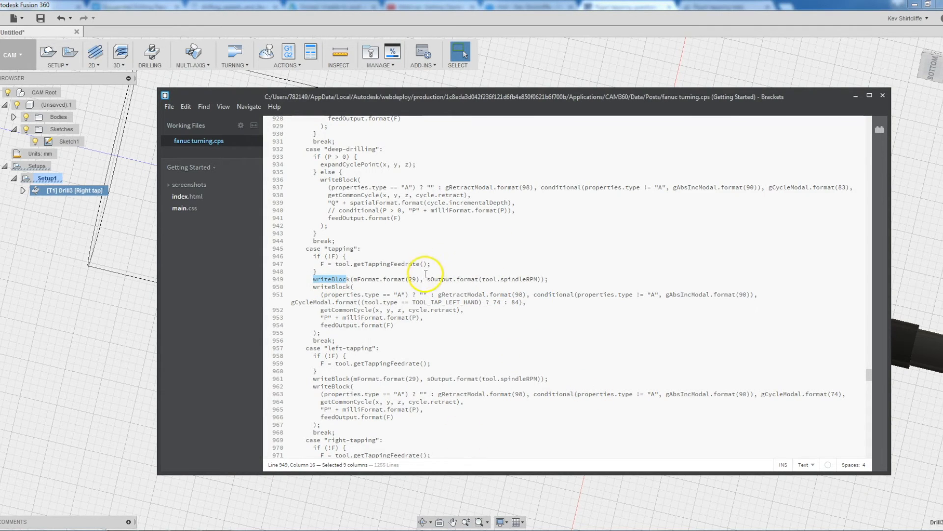
mouse_move(365, 277)
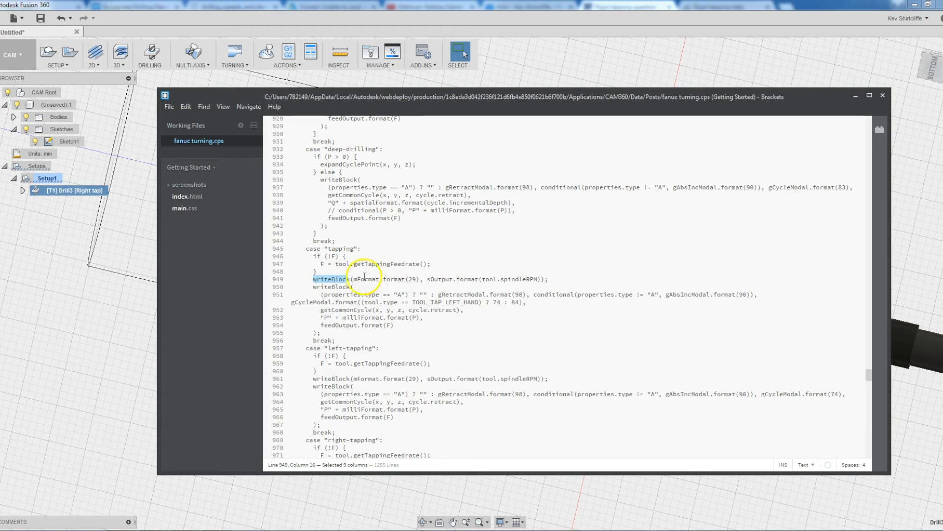
mouse_move(395, 279)
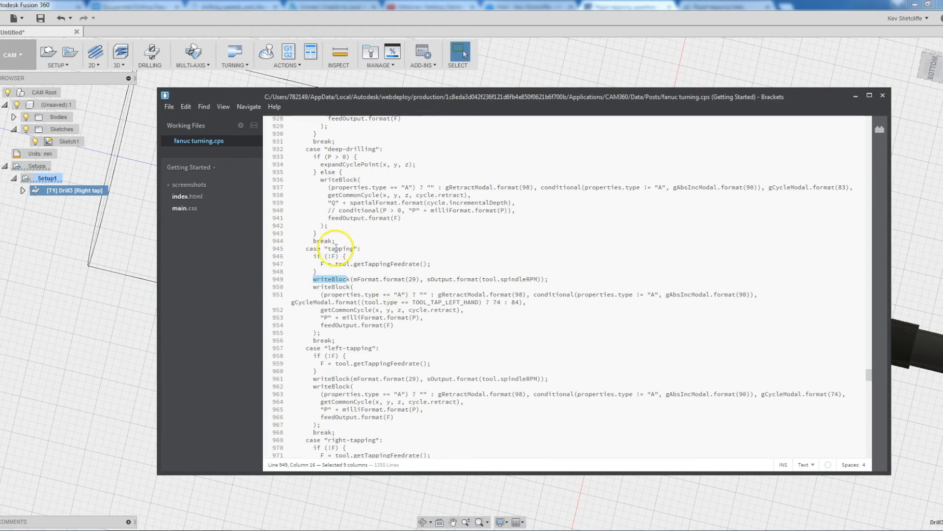
click(333, 248)
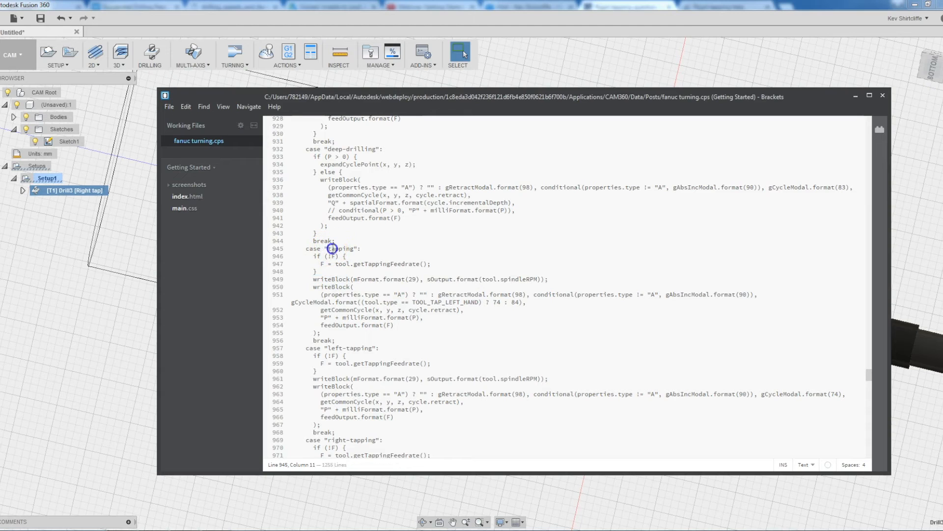
double_click(342, 249)
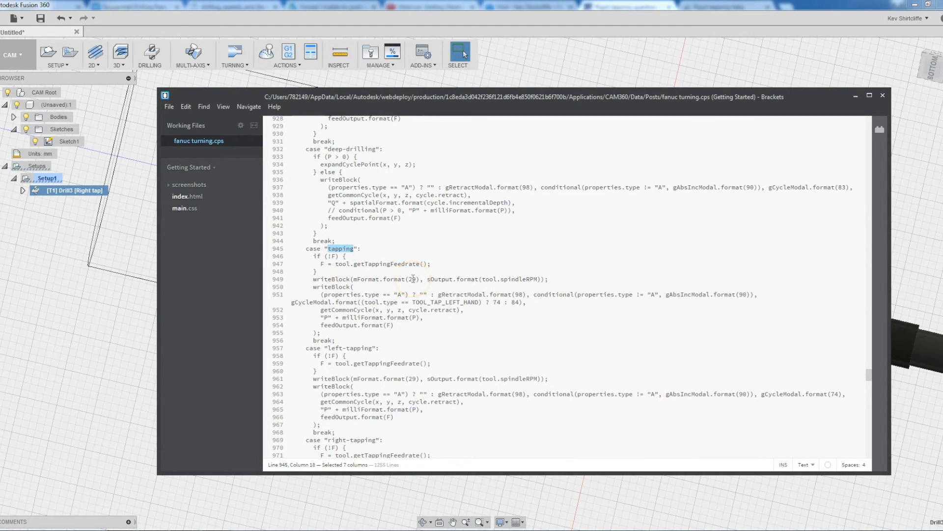
scroll(down, 3)
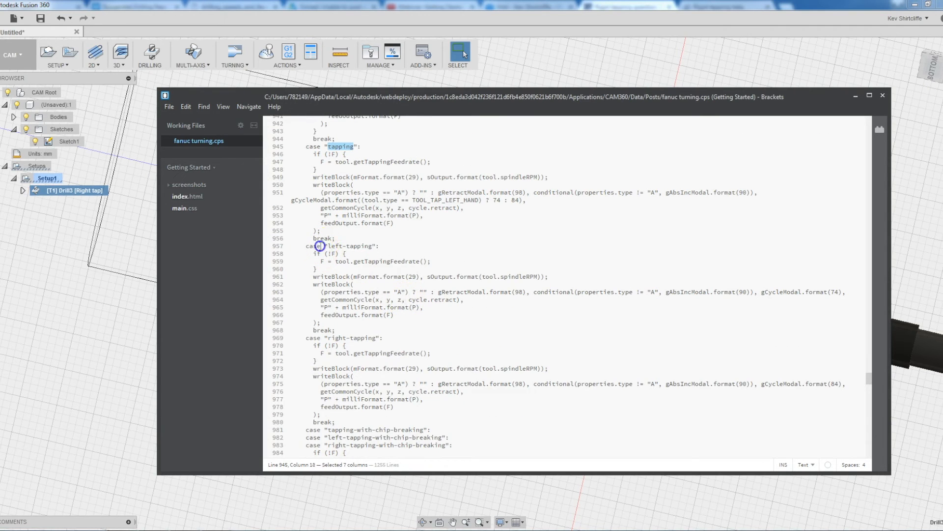